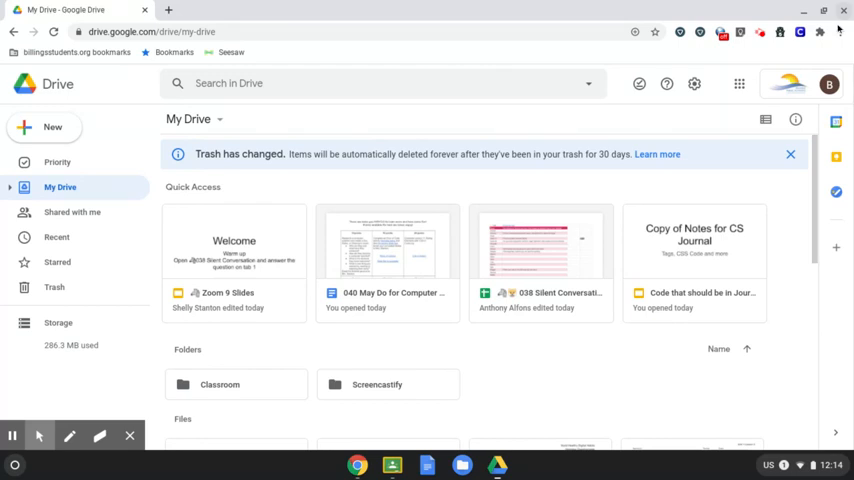
mouse_move(828, 84)
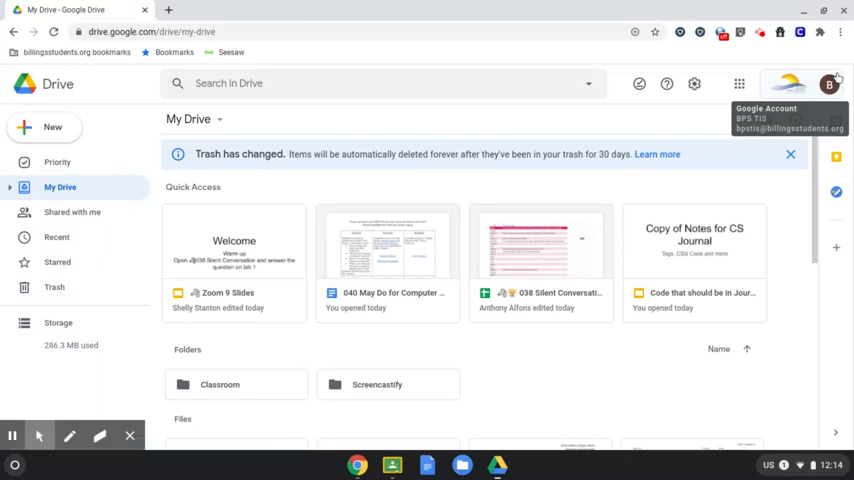
mouse_move(840, 32)
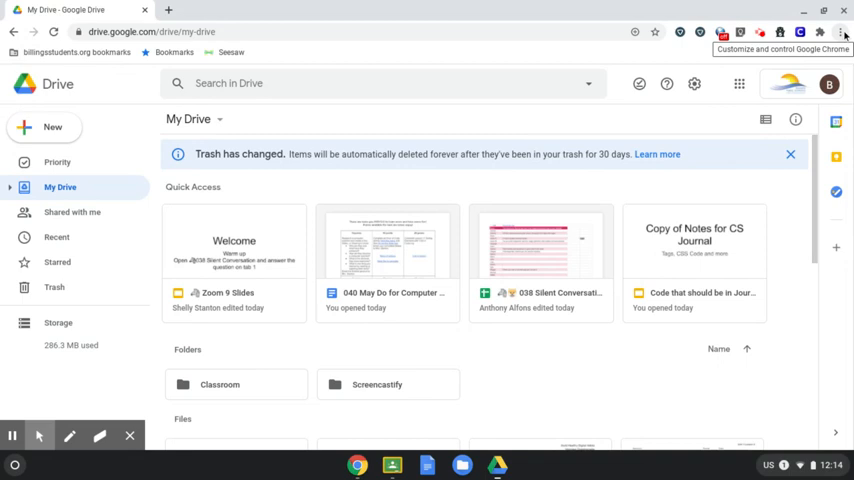
Step: Open the full History page from the Chrome menu's History submenu
left_click(840, 32)
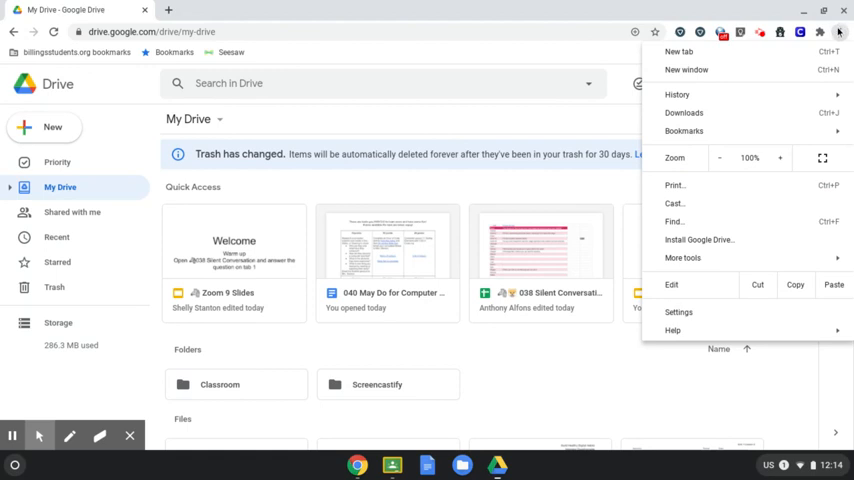
left_click(684, 132)
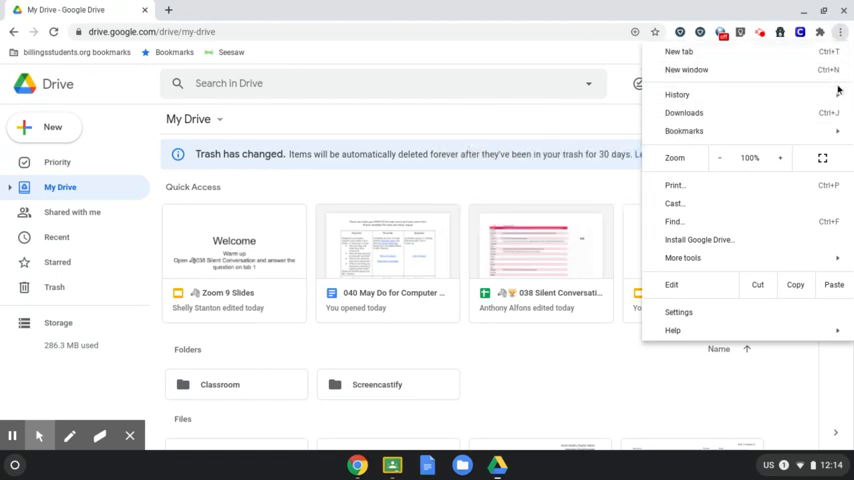
left_click(676, 94)
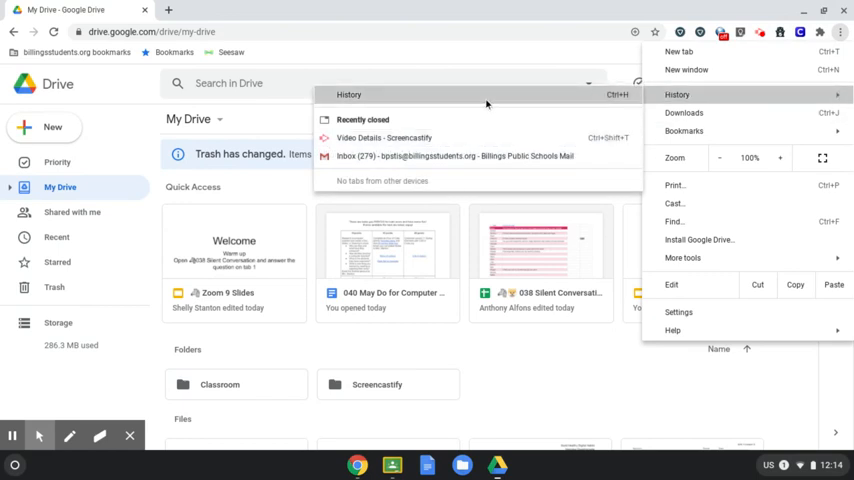
left_click(676, 94)
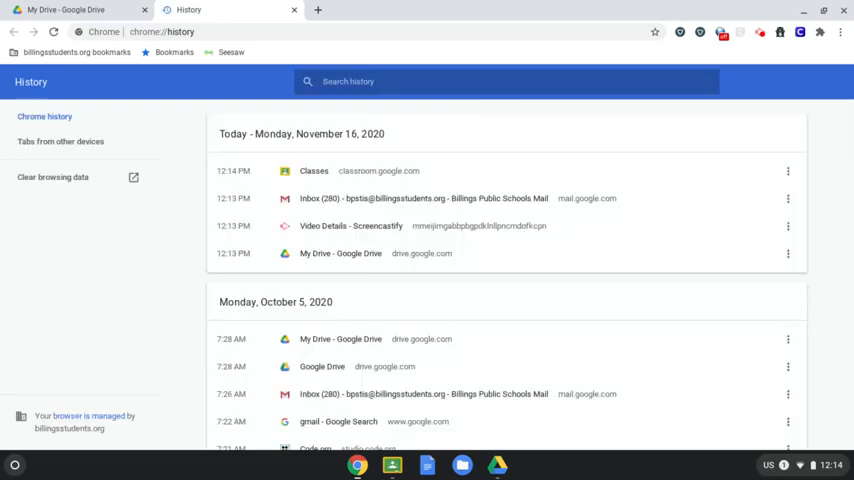
mouse_move(52, 176)
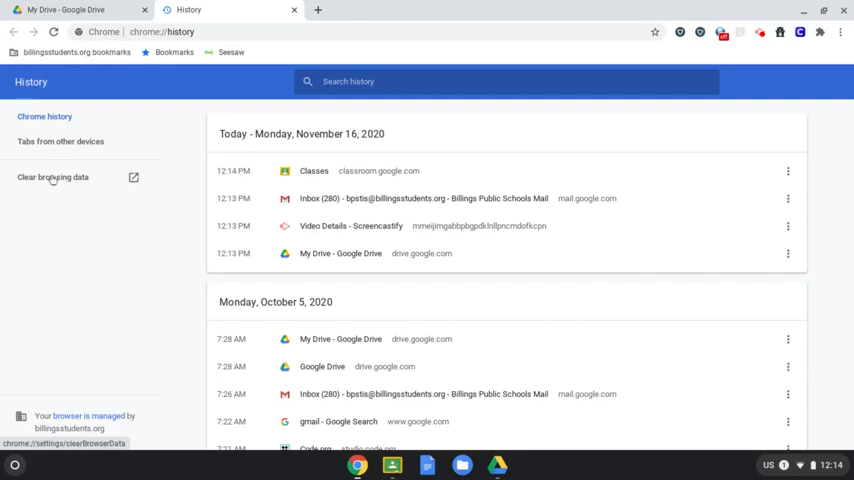
Step: Clear cookies and cached images and files with the time range set to All time
left_click(52, 176)
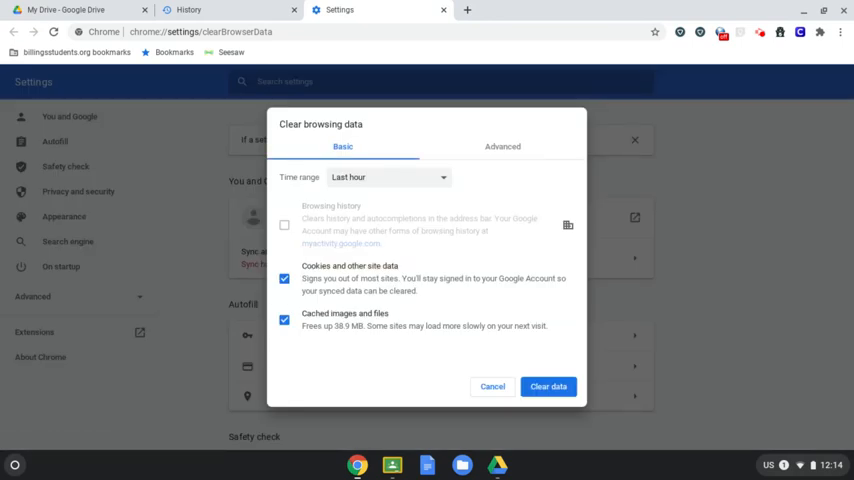
mouse_move(344, 168)
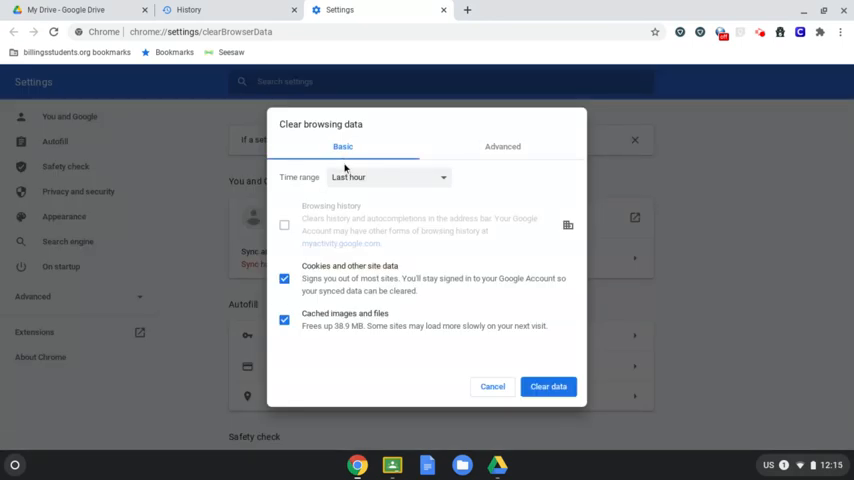
left_click(388, 176)
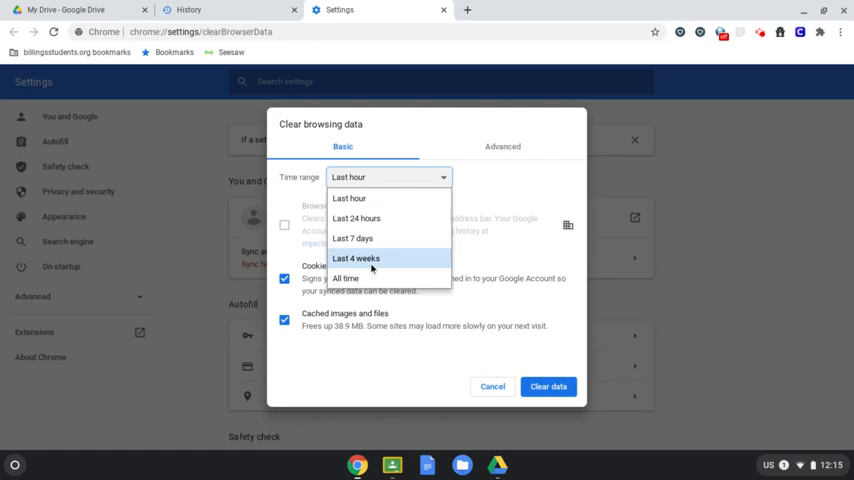
left_click(344, 278)
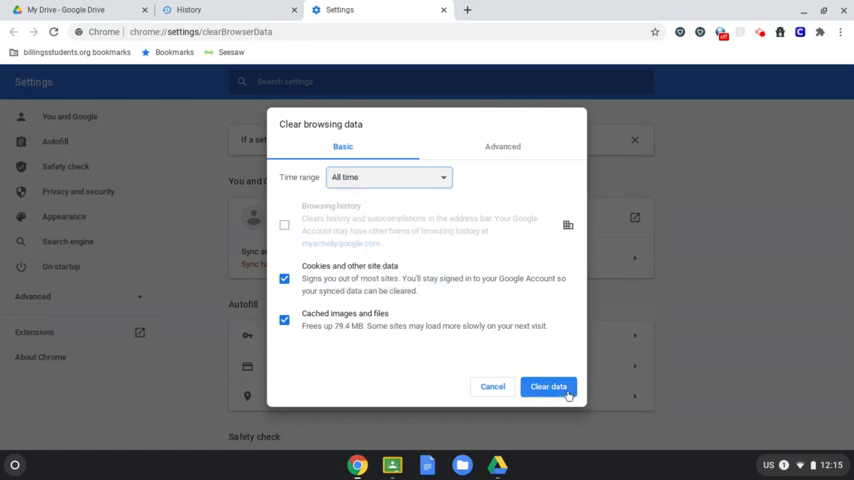
left_click(548, 388)
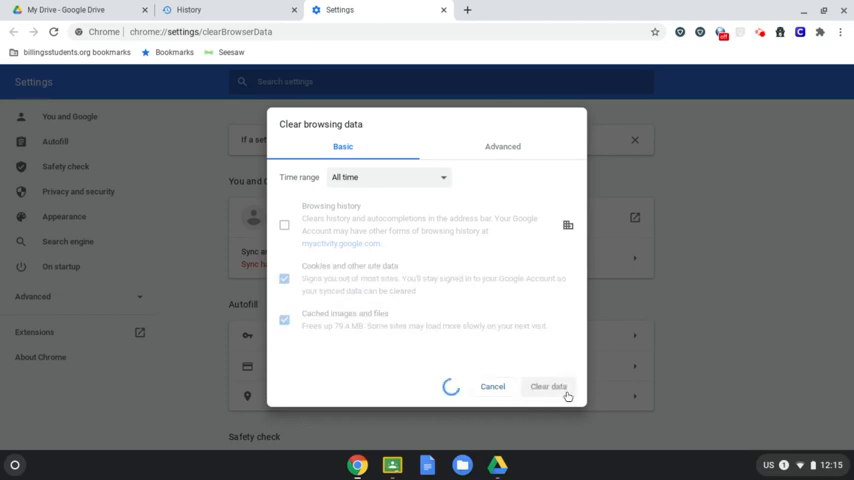
left_click(548, 388)
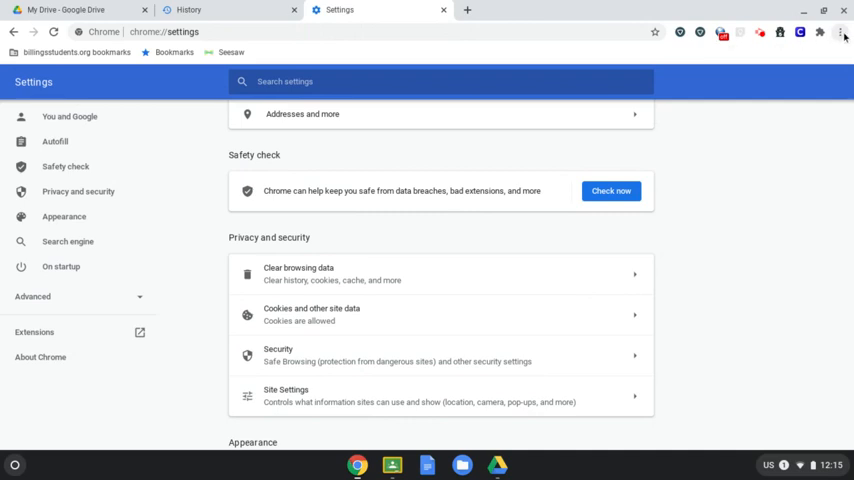
Step: Reopen Clear browsing data on the Advanced options with time range All time
left_click(844, 32)
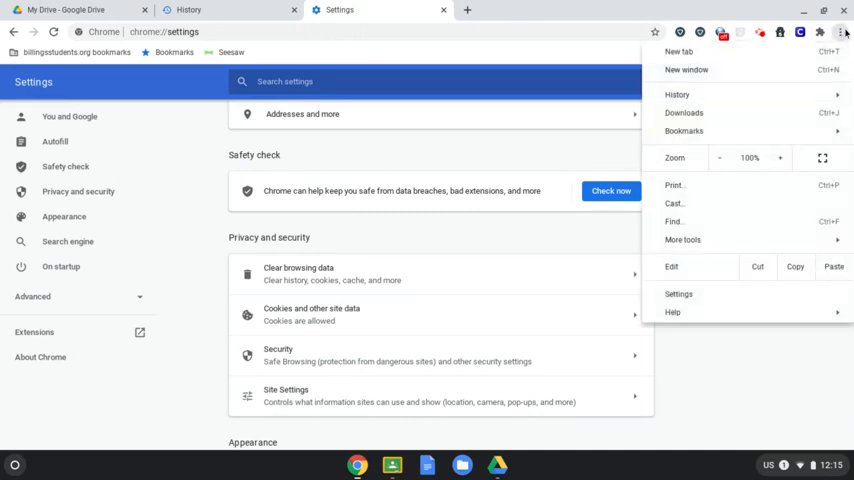
left_click(676, 94)
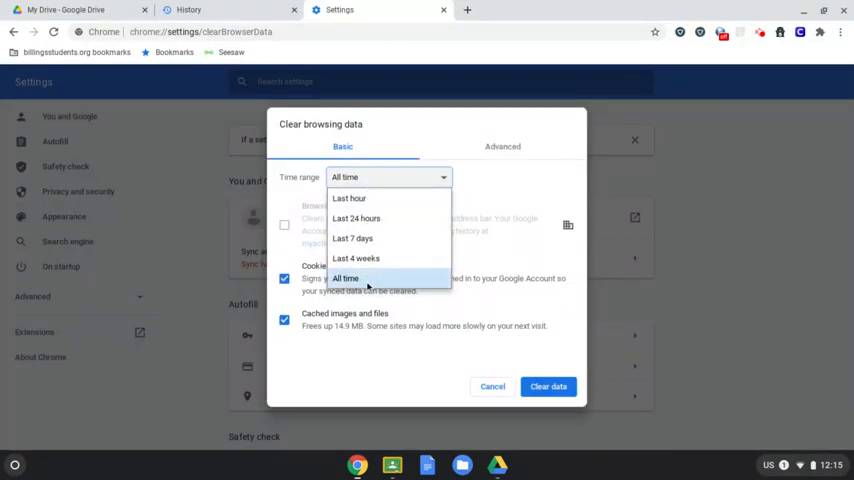
left_click(502, 146)
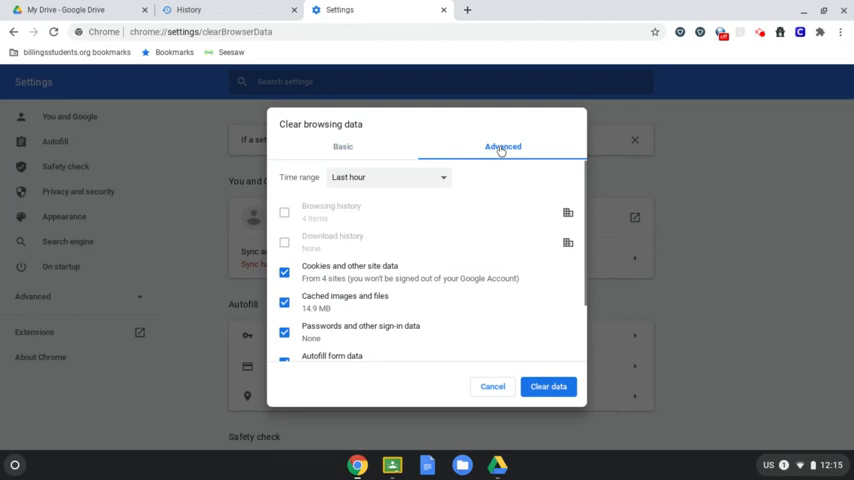
left_click(388, 176)
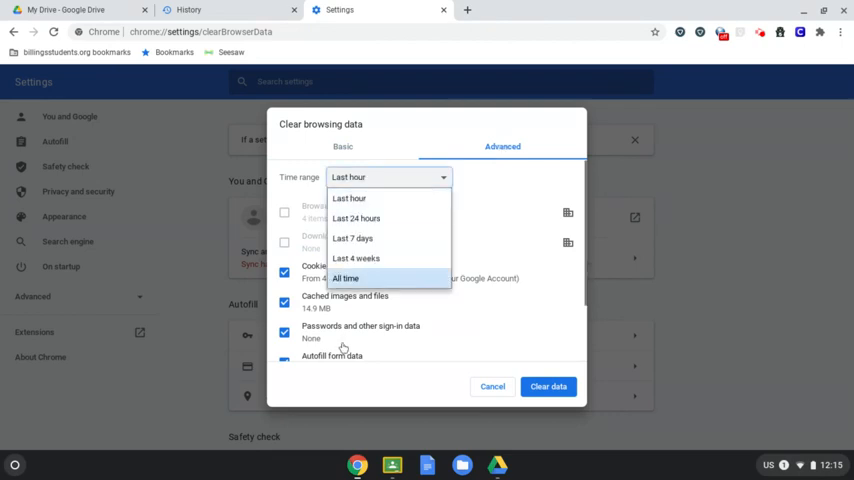
left_click(344, 278)
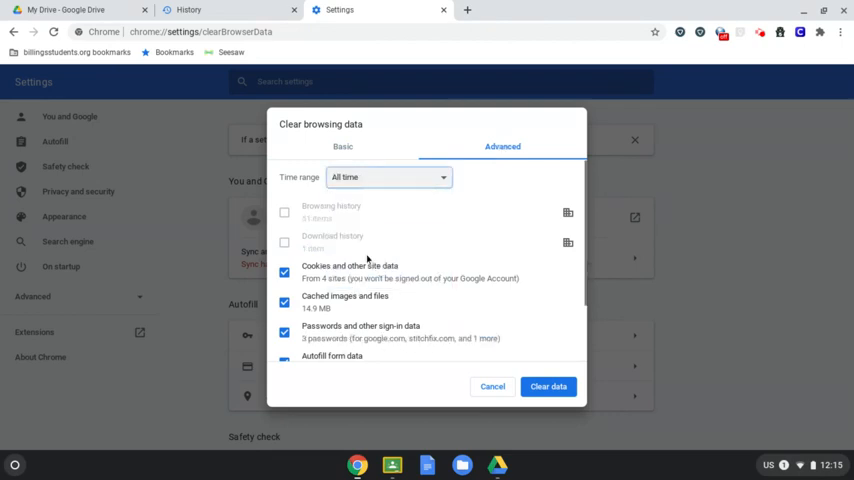